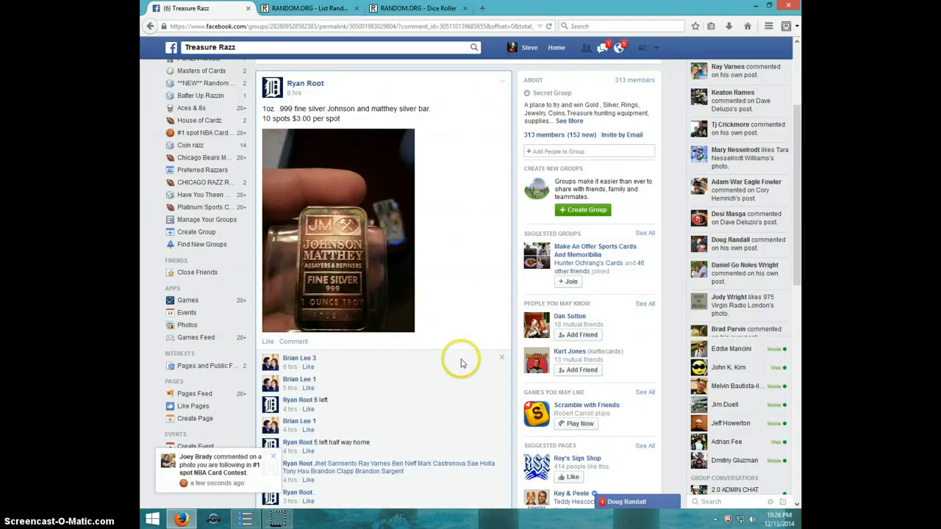
- Post a LIVE comment under the ten-spot list and show the taskbar date and time
{"action": "scroll", "scroll_direction": "down", "scroll_amount": 3}
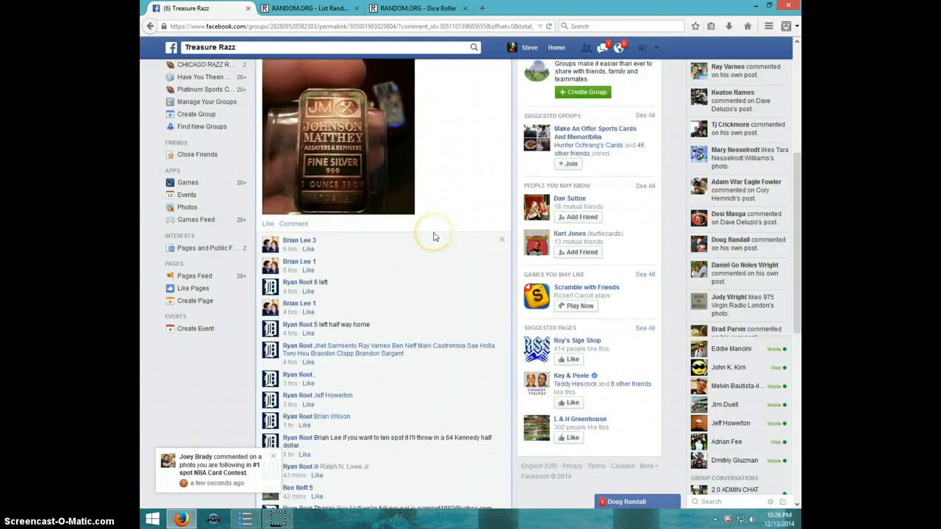
{"action": "scroll", "scroll_direction": "down", "scroll_amount": 3}
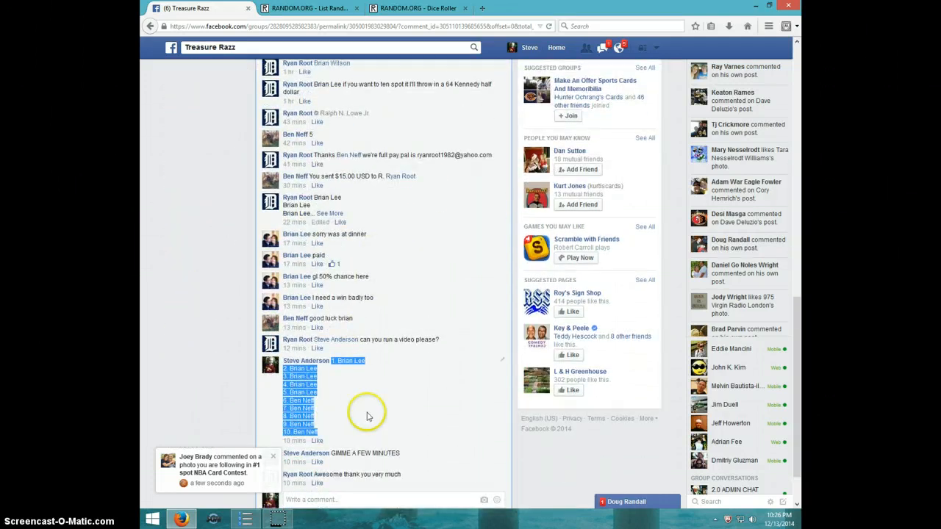
{"action": "scroll", "scroll_direction": "down", "scroll_amount": 3}
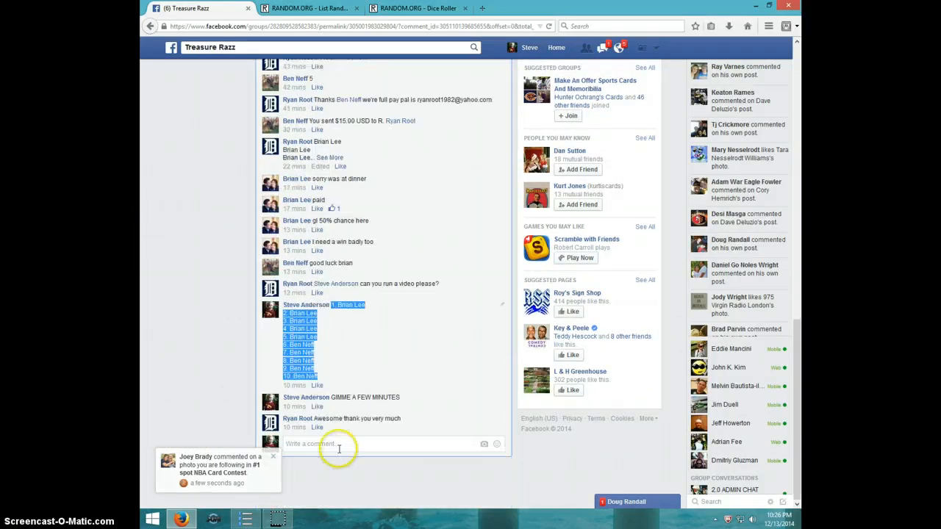
{"action": "type", "text": "Li"}
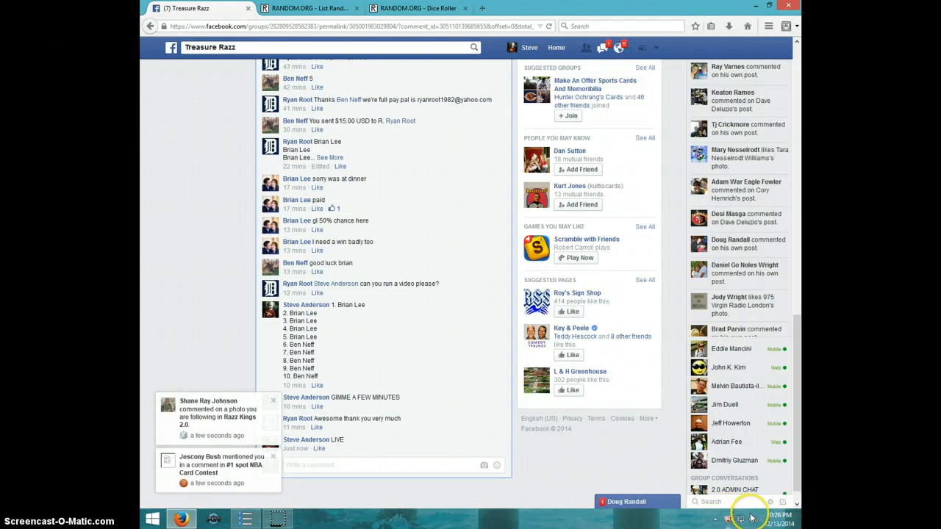
{"action": "left_click", "coordinate": [743, 521]}
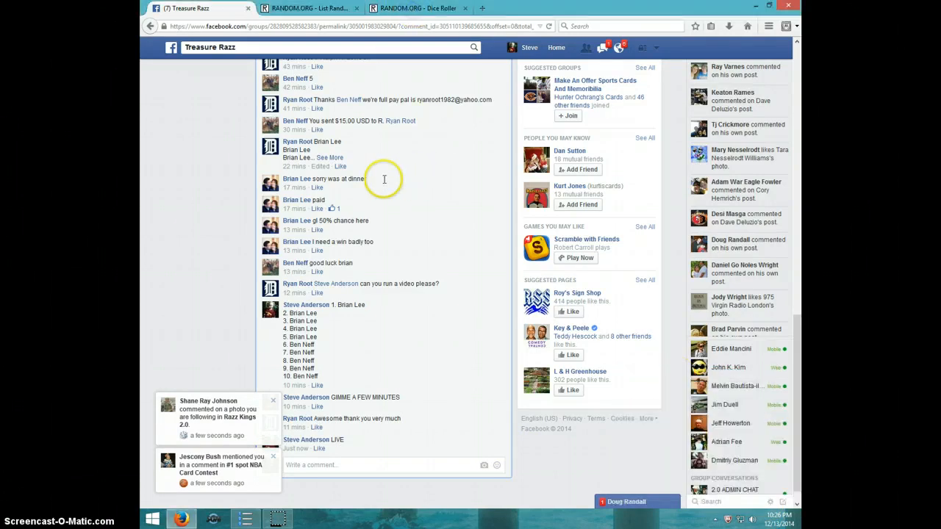
- Roll two dice on the Dice Roller, getting a 4 and a 1, then return to the ten-name list
{"action": "left_click", "coordinate": [415, 8]}
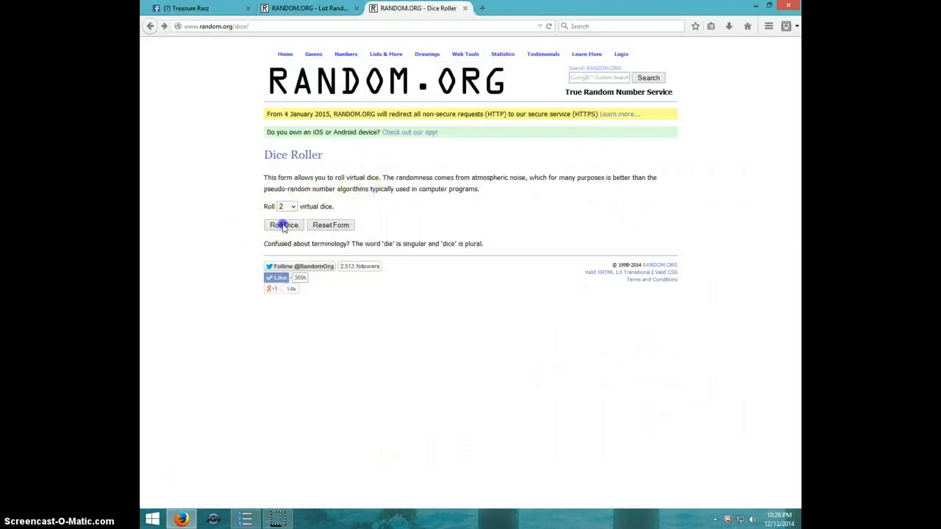
{"action": "left_click", "coordinate": [282, 225]}
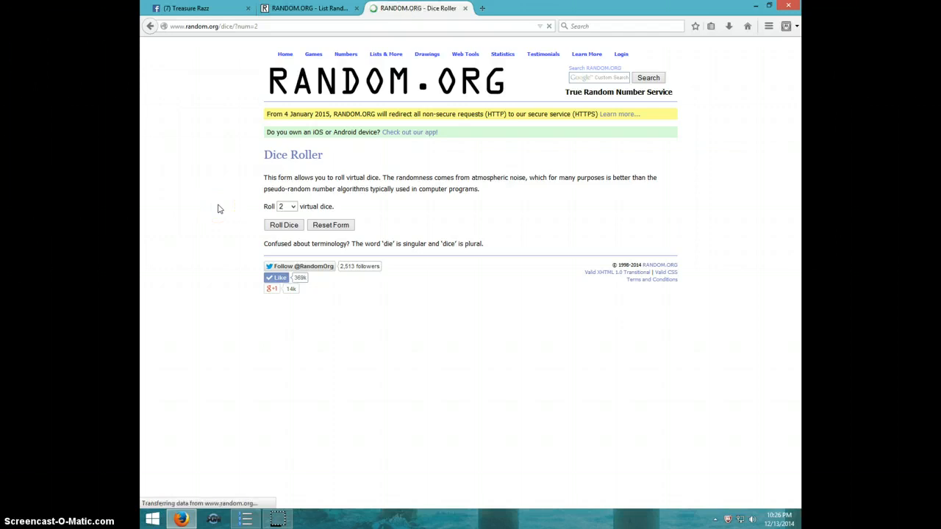
{"action": "left_click", "coordinate": [284, 225]}
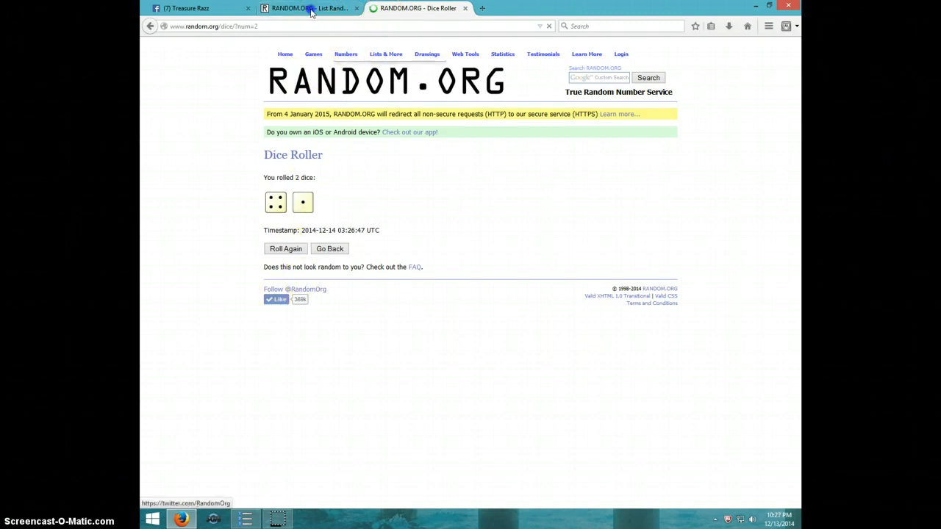
{"action": "left_click", "coordinate": [308, 9]}
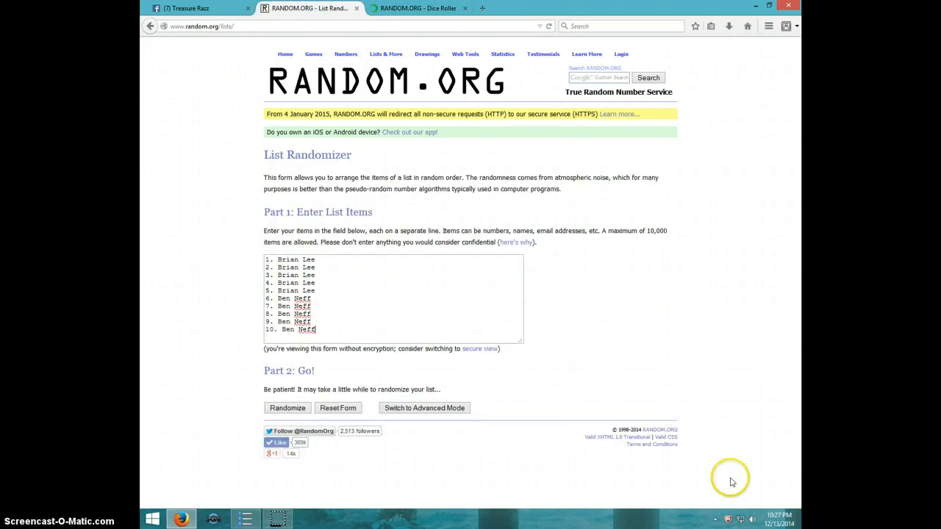
- Randomize the ten-name list a first and second time
{"action": "left_click", "coordinate": [776, 521]}
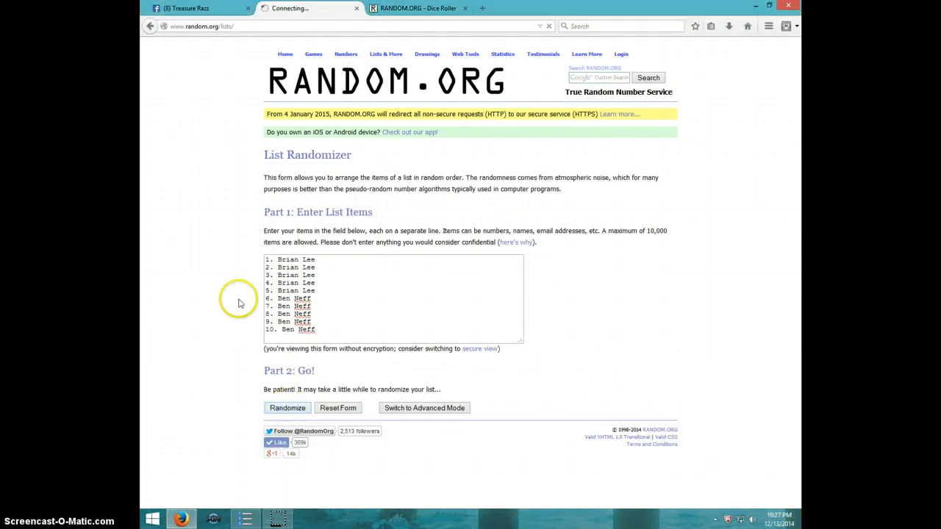
{"action": "left_click", "coordinate": [288, 408]}
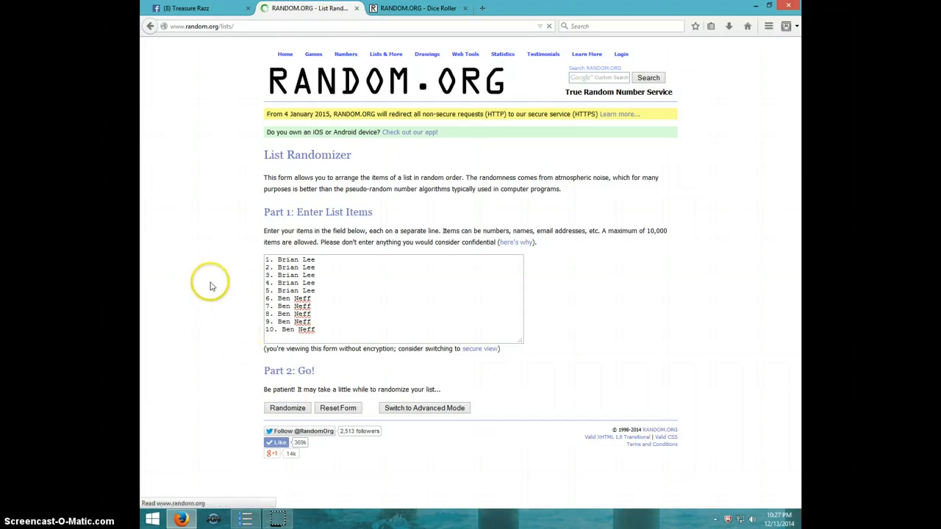
{"action": "left_click", "coordinate": [287, 409]}
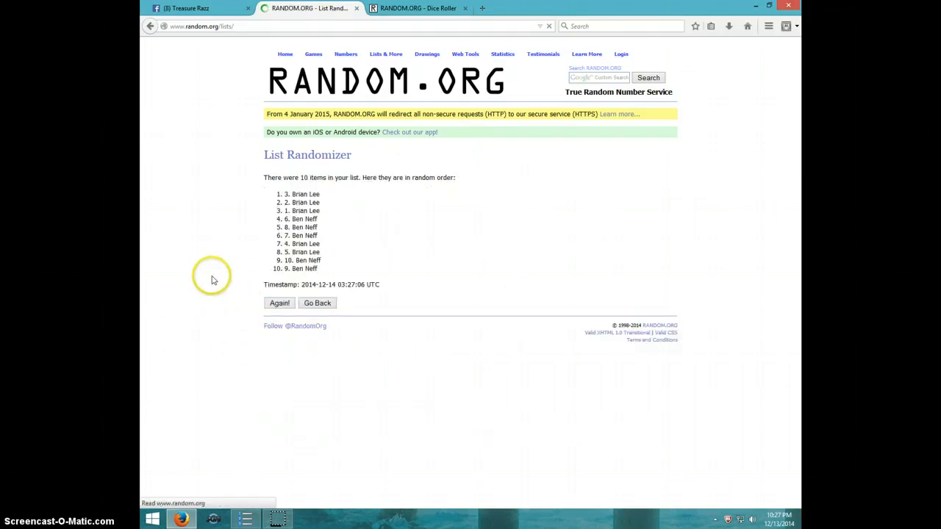
{"action": "mouse_move", "coordinate": [247, 278]}
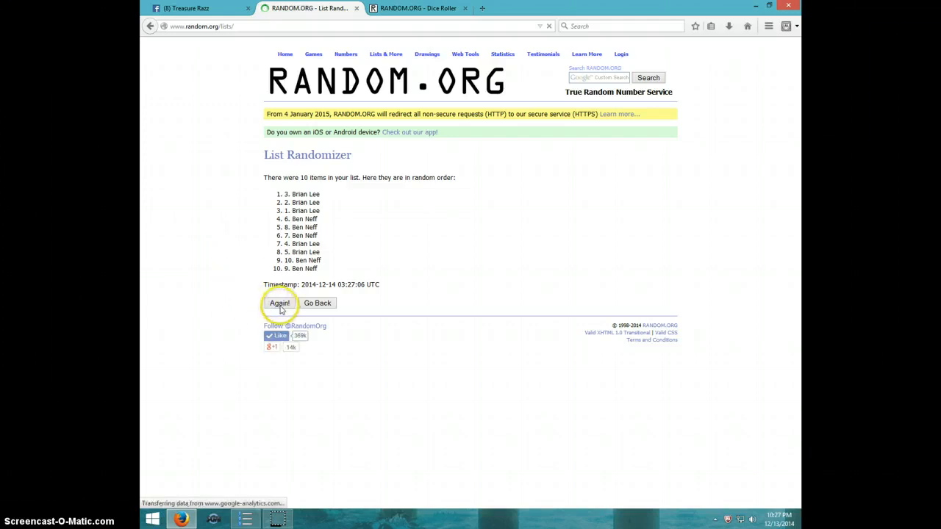
{"action": "left_click", "coordinate": [279, 303]}
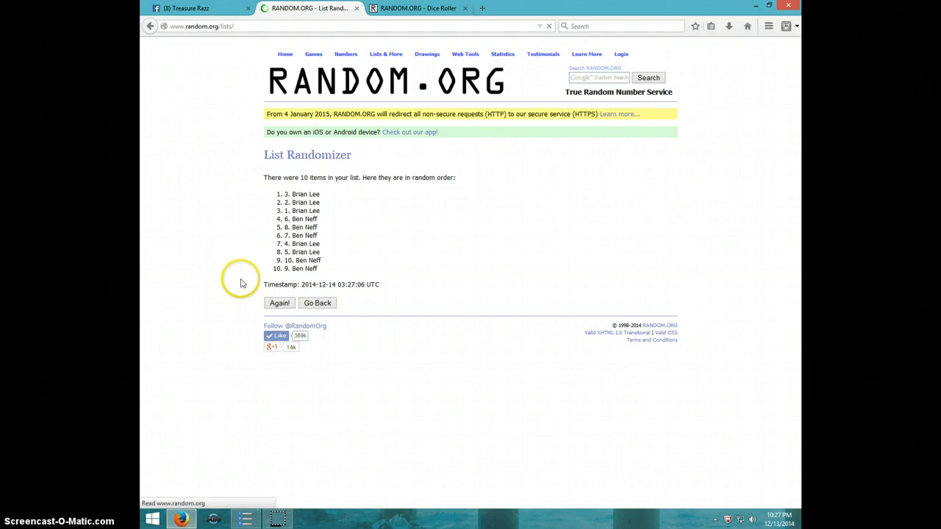
{"action": "left_click", "coordinate": [280, 303]}
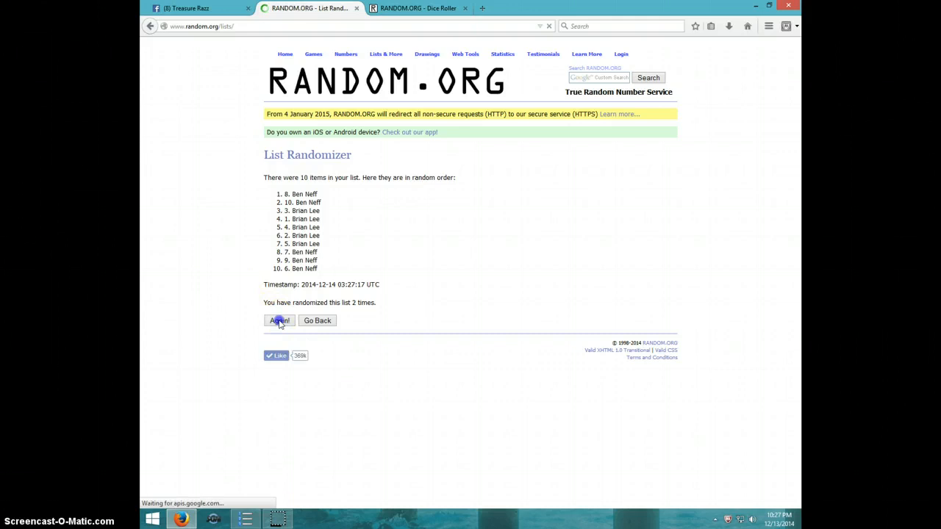
- Randomize the list a third and fourth time, then recheck the 4-and-1 dice roll
{"action": "left_click", "coordinate": [280, 321]}
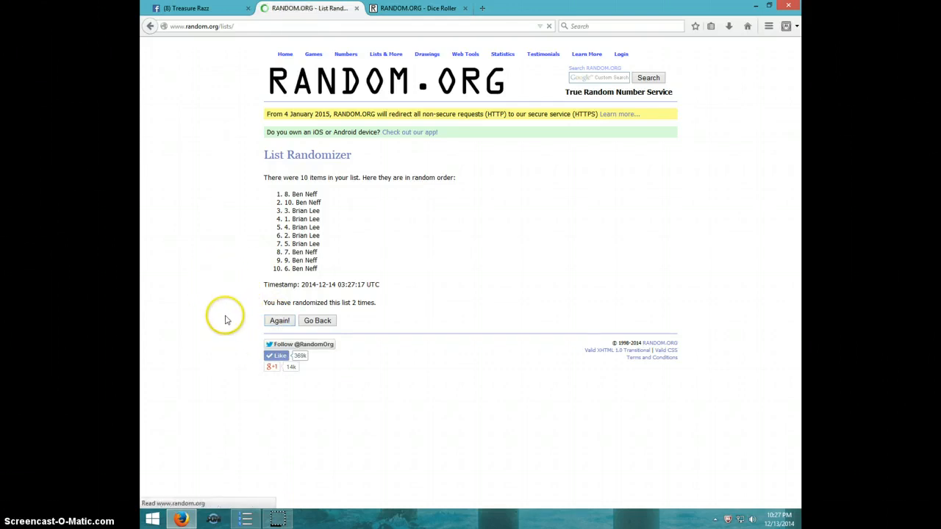
{"action": "left_click", "coordinate": [280, 321]}
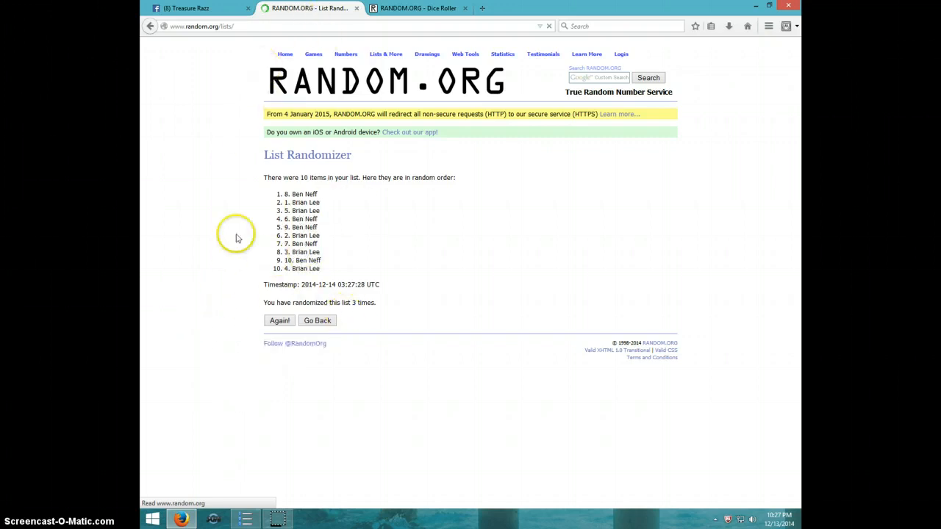
{"action": "mouse_move", "coordinate": [327, 286]}
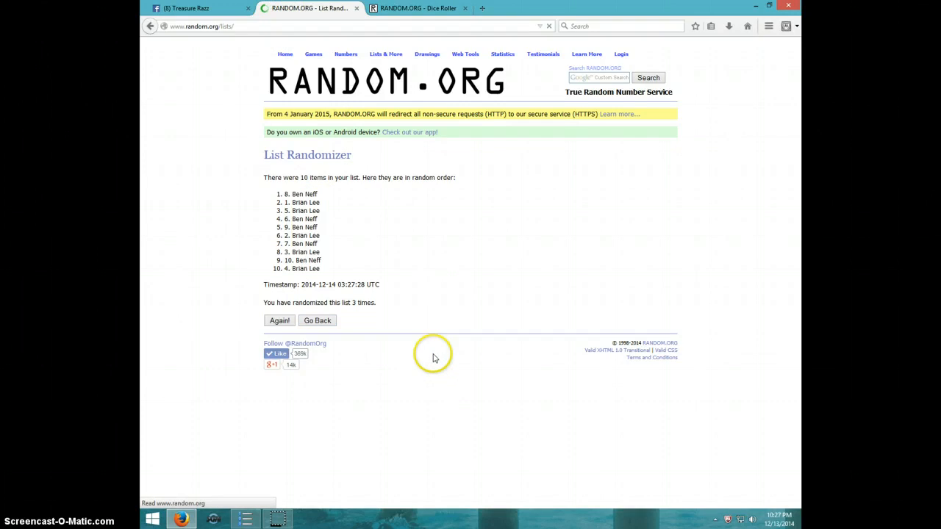
{"action": "left_click", "coordinate": [279, 320]}
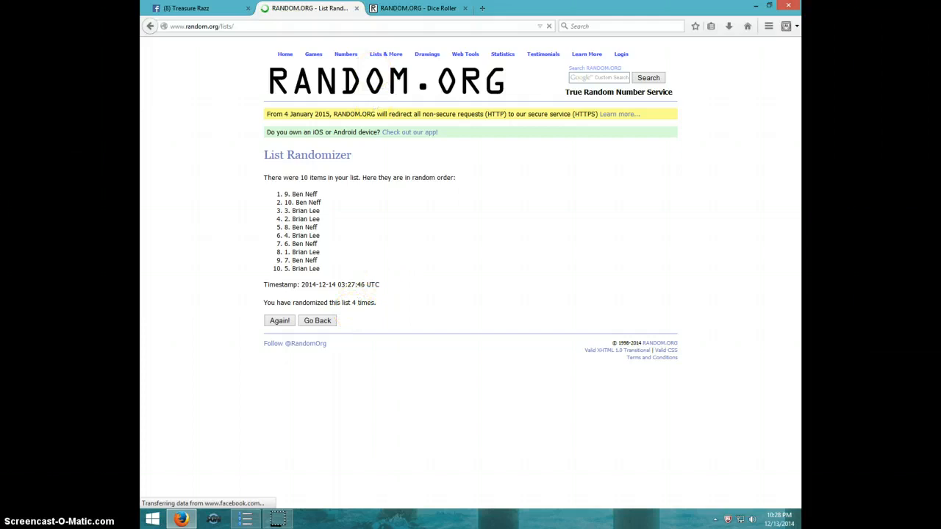
{"action": "left_click", "coordinate": [418, 9]}
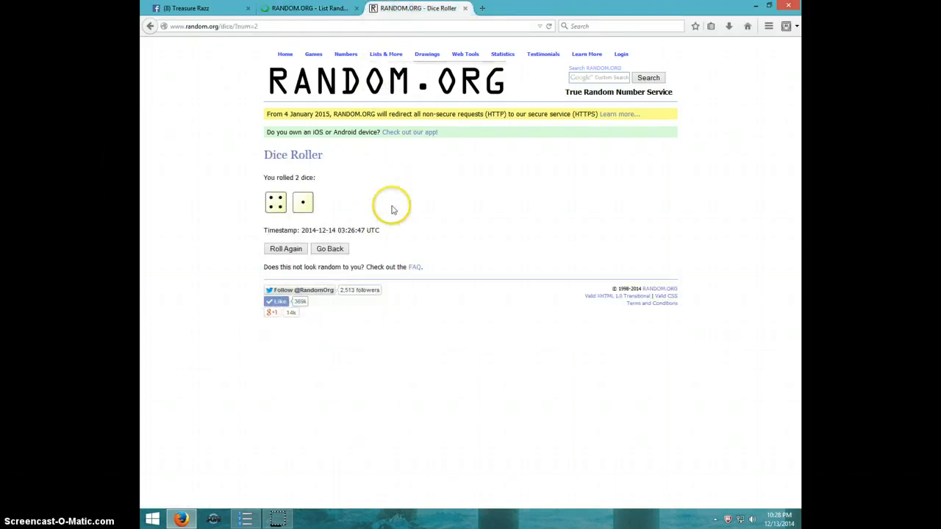
{"action": "left_click", "coordinate": [309, 9]}
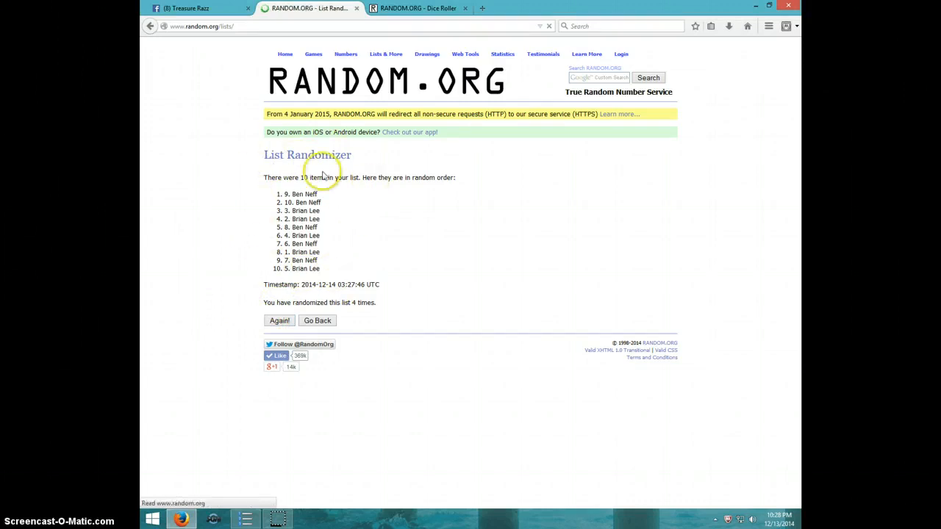
{"action": "left_click", "coordinate": [279, 320]}
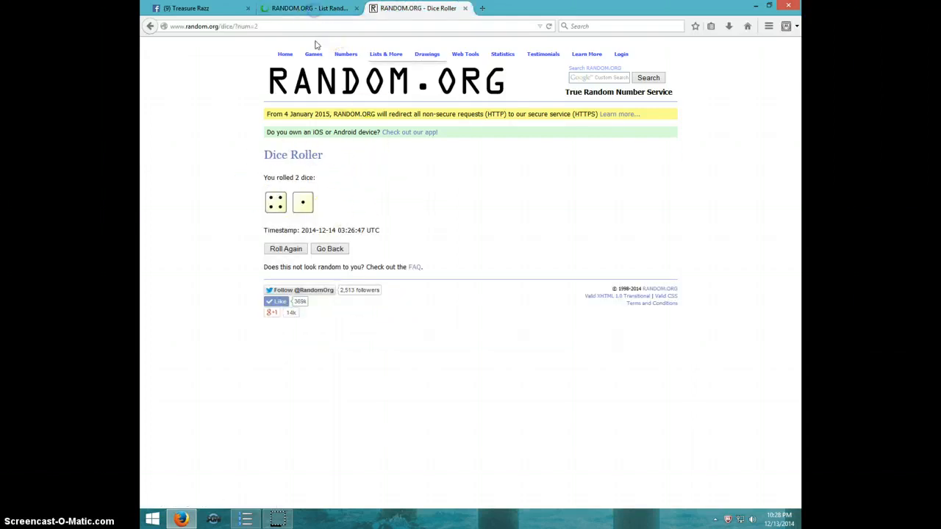
{"action": "left_click", "coordinate": [308, 9]}
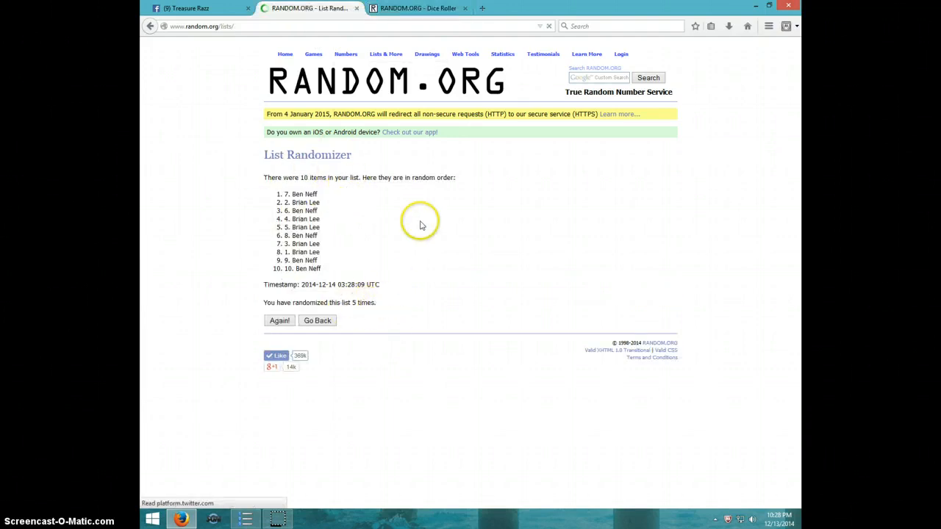
{"action": "mouse_move", "coordinate": [391, 197]}
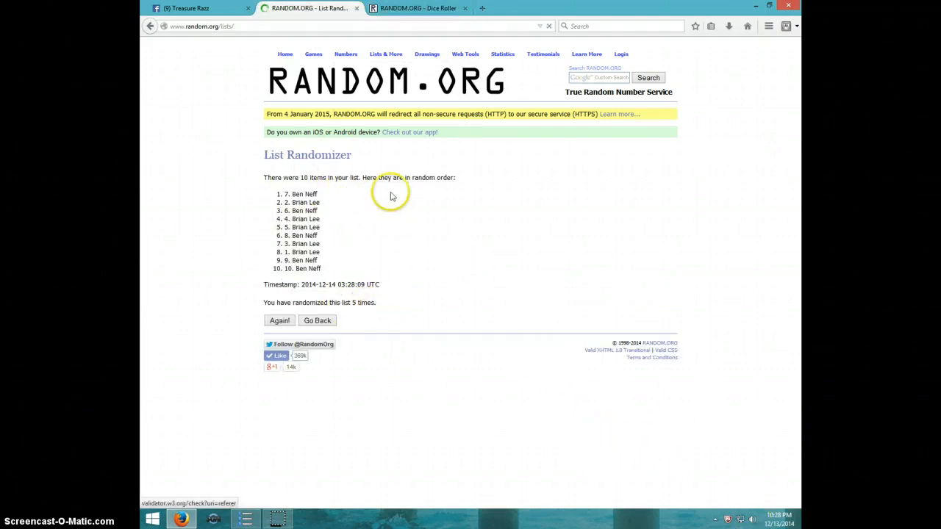
{"action": "left_click", "coordinate": [778, 518]}
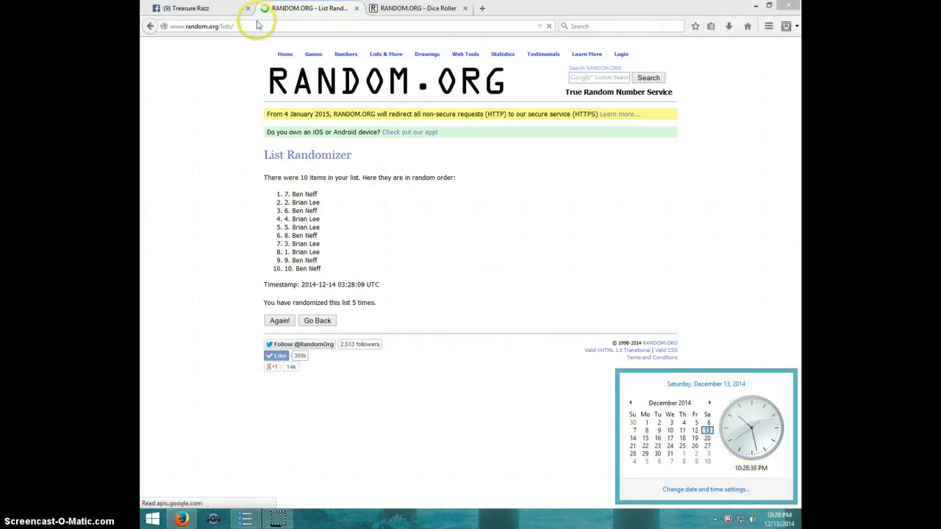
- Post a DONE comment in the Facebook group thread and show the taskbar date and time
{"action": "left_click", "coordinate": [188, 9]}
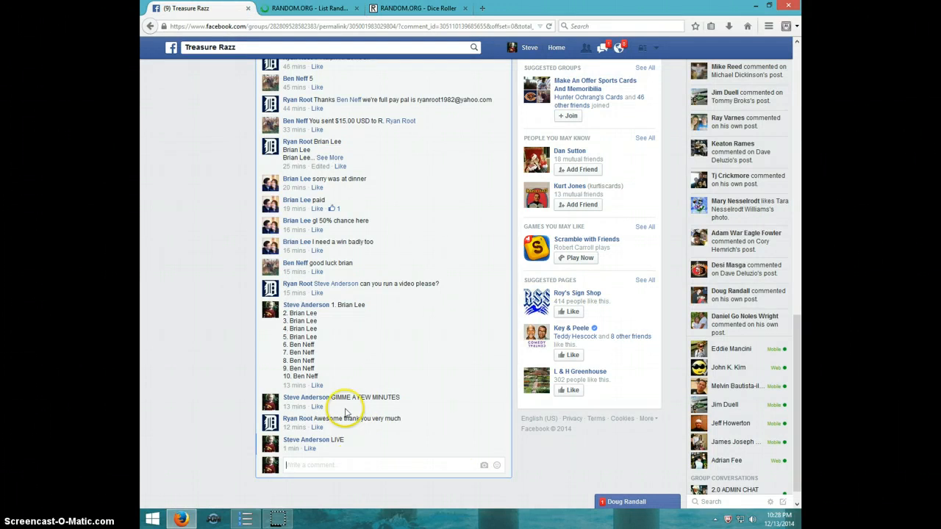
{"action": "left_click", "coordinate": [338, 465]}
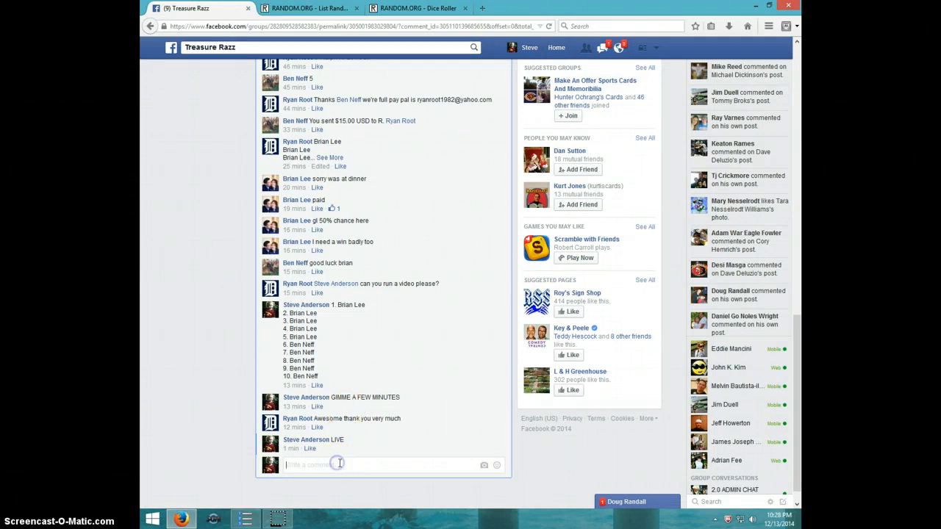
{"action": "type", "text": "DONE"}
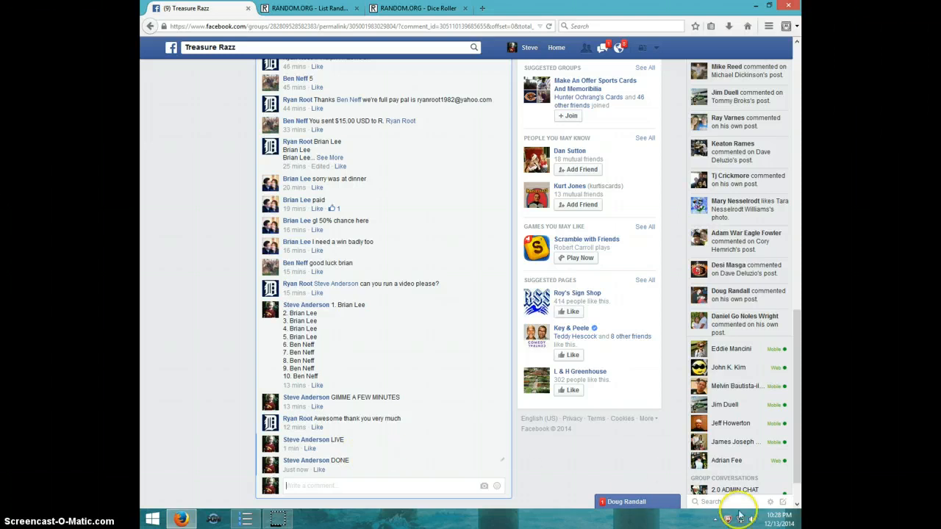
{"action": "left_click", "coordinate": [738, 521]}
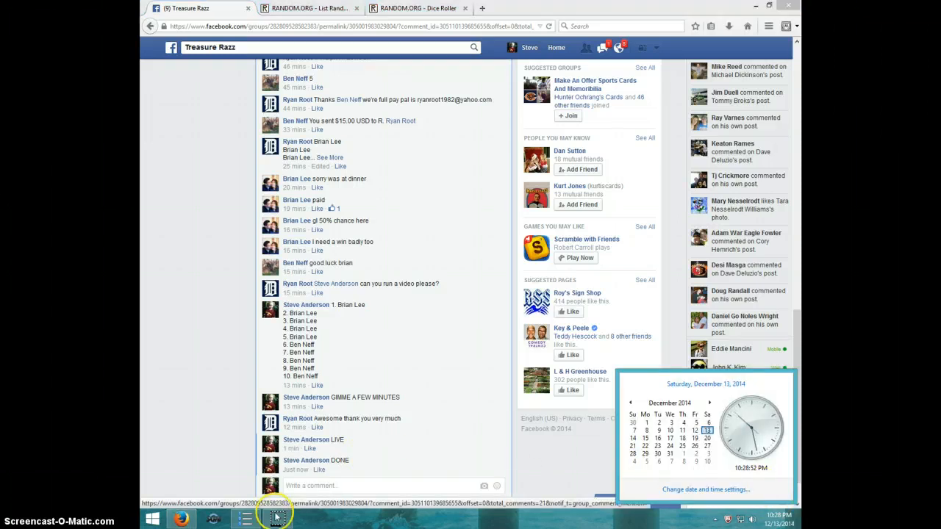